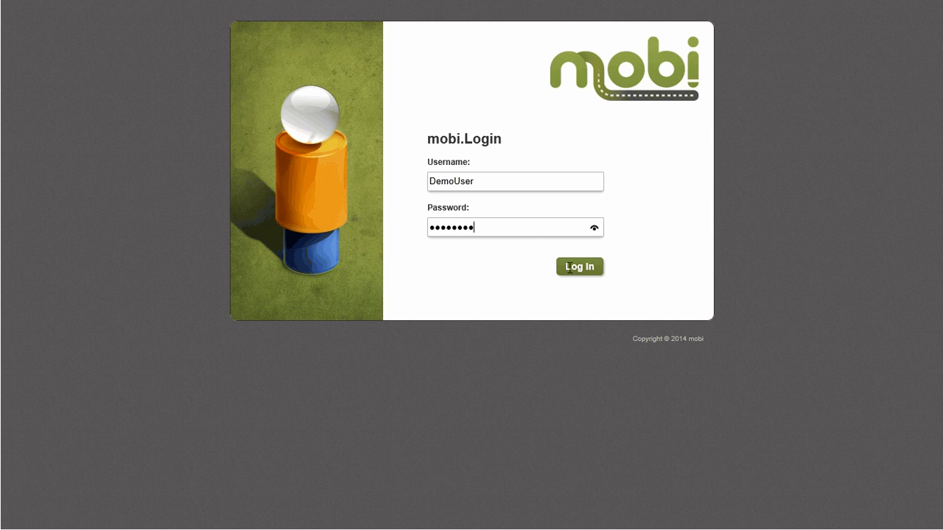
Sign in as the driver to show the Jun 08, 2014 list of 9 visits
left_click(579, 265)
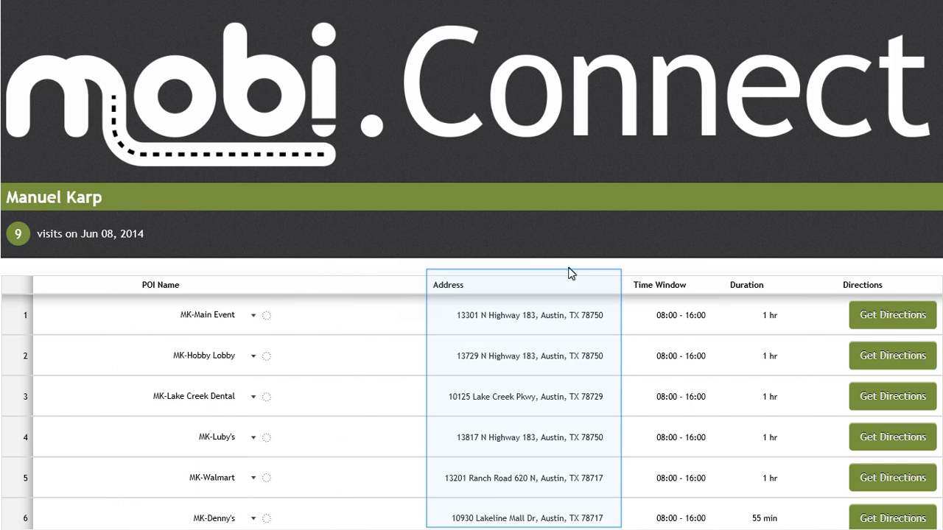
left_click(676, 286)
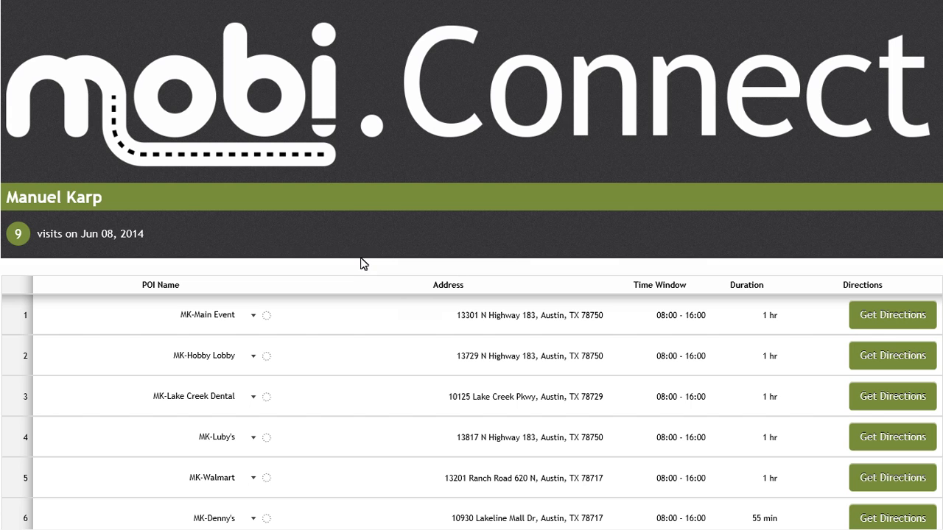
mouse_move(279, 302)
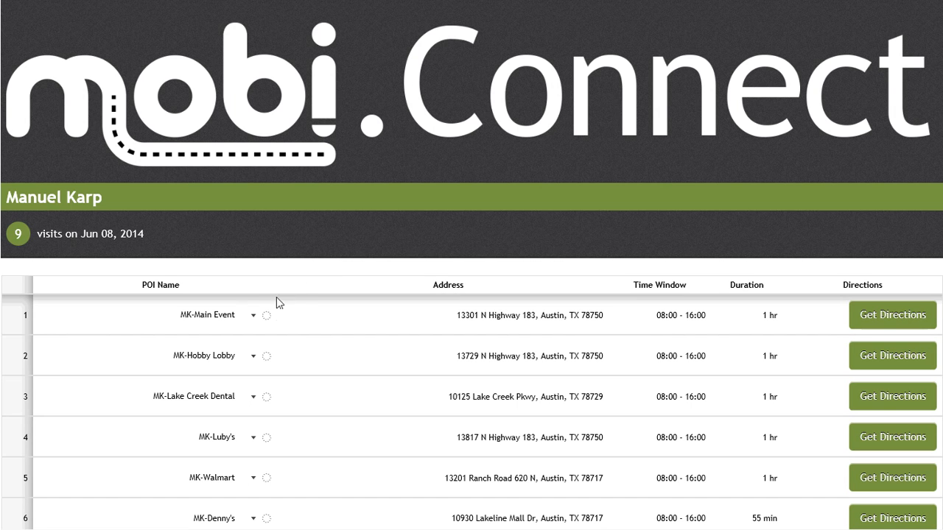
Mark the MK-Main Event stop as Complete from its status choices
left_click(253, 315)
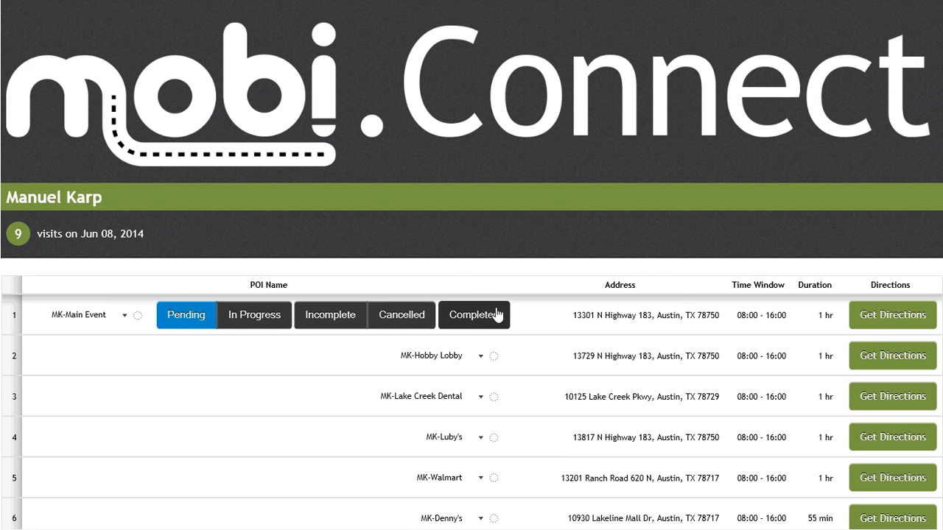
left_click(474, 315)
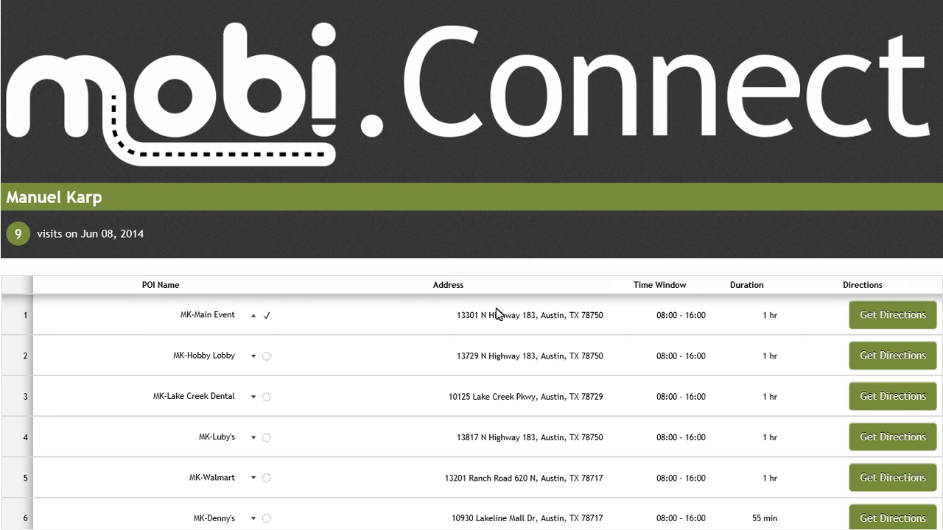
mouse_move(363, 336)
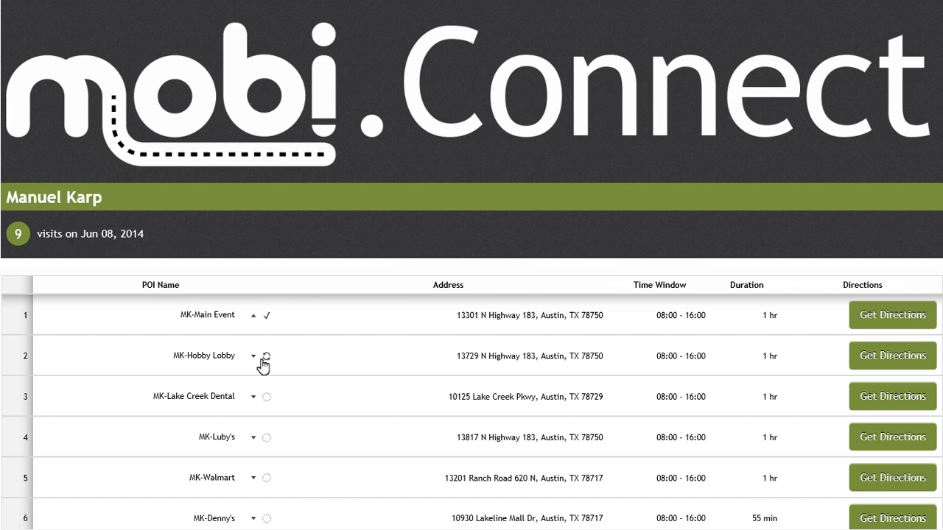
mouse_move(376, 363)
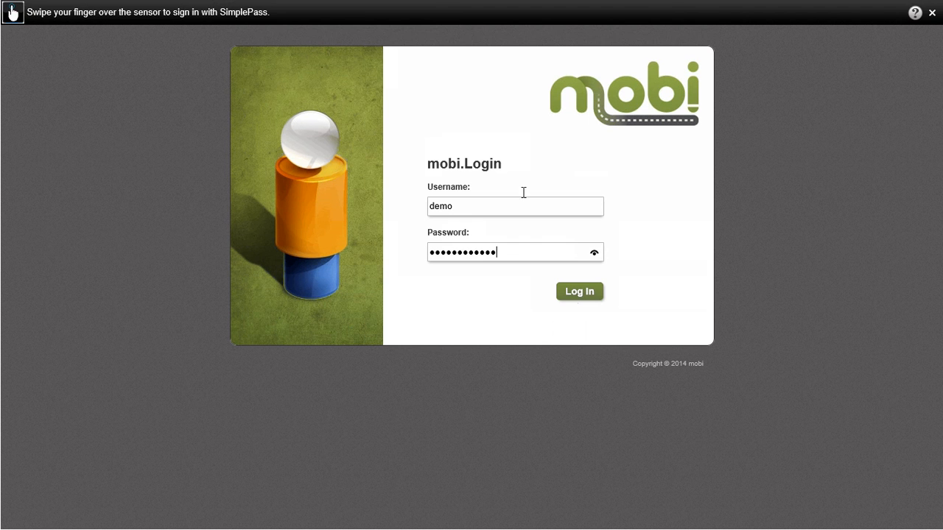
Sign in as the dispatcher and choose the level to show Austin's plan for today
left_click(579, 292)
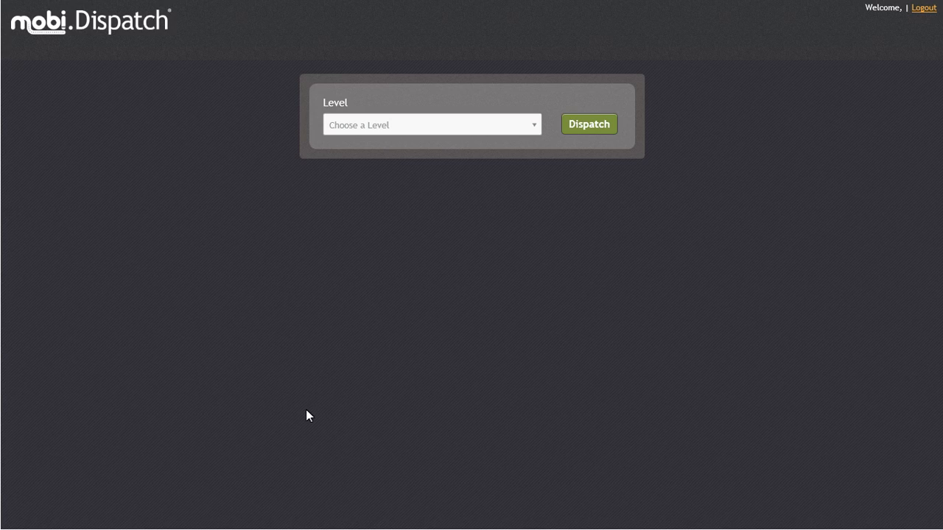
left_click(589, 124)
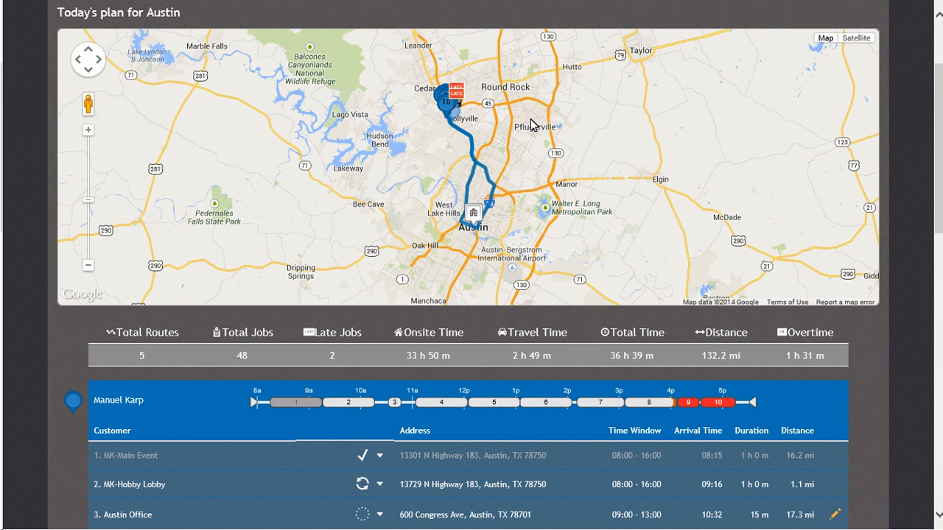
left_click(361, 455)
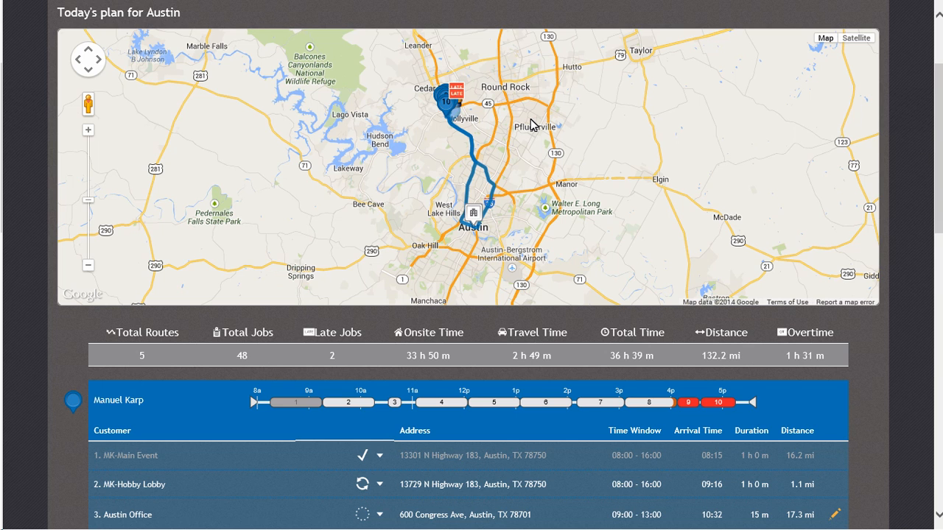
mouse_move(513, 126)
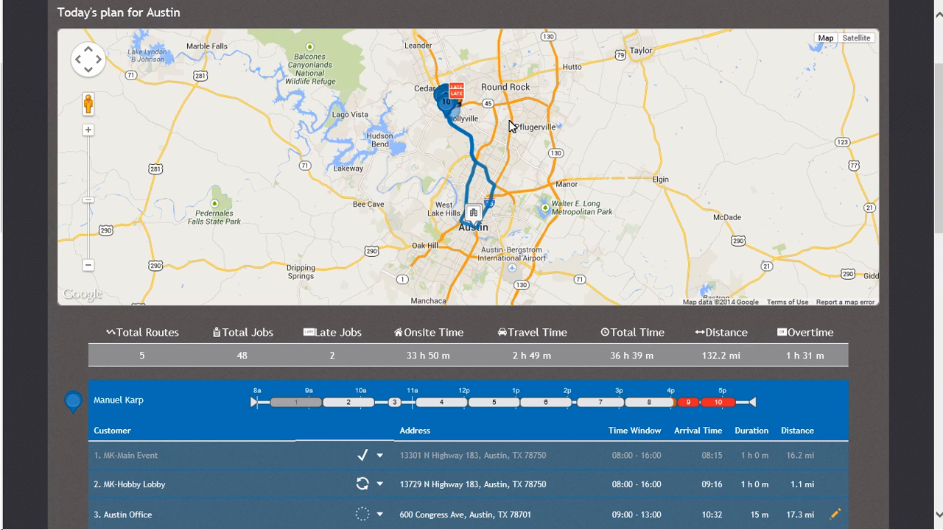
Start a new visit for Austin Office, 600 Congress Ave, 09:00–13:00, 15 minutes
scroll("down", 3)
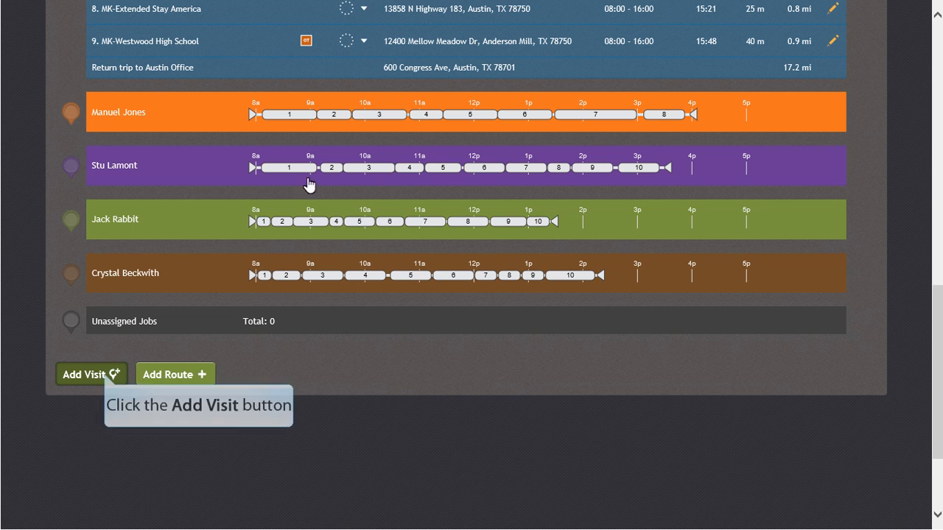
left_click(86, 374)
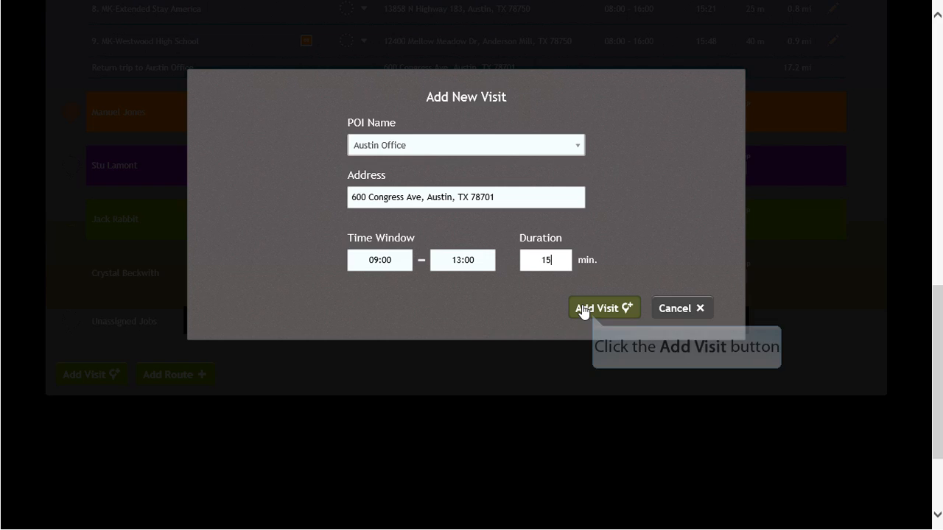
Save the Austin Office visit, then sign back in as the driver to see 10 visits
left_click(604, 308)
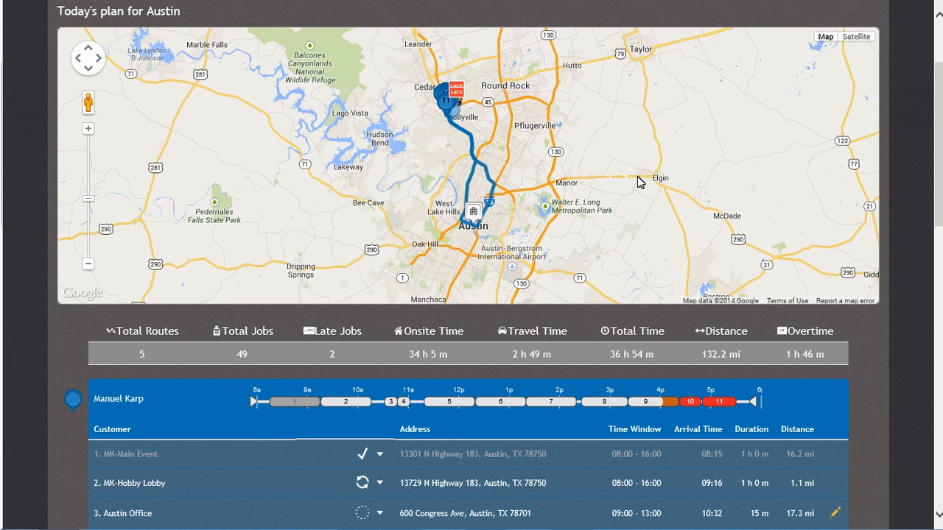
mouse_move(911, 36)
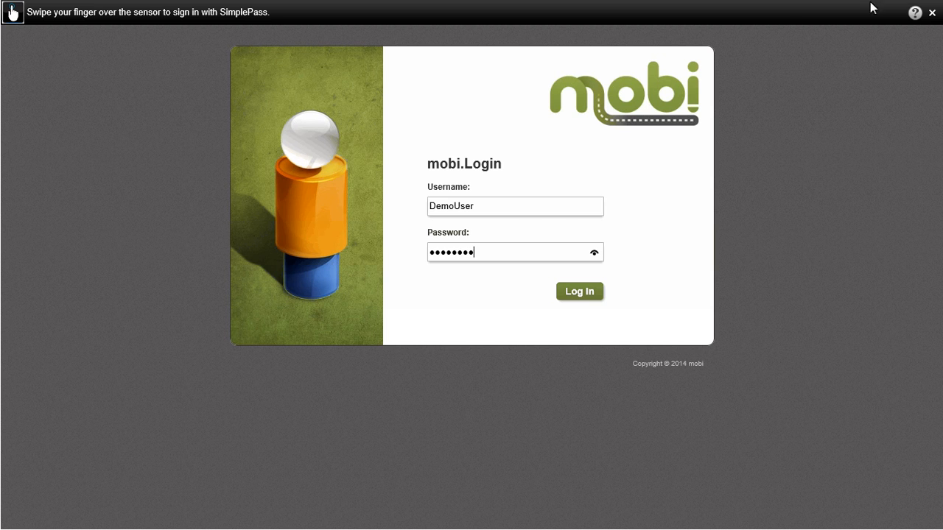
left_click(579, 291)
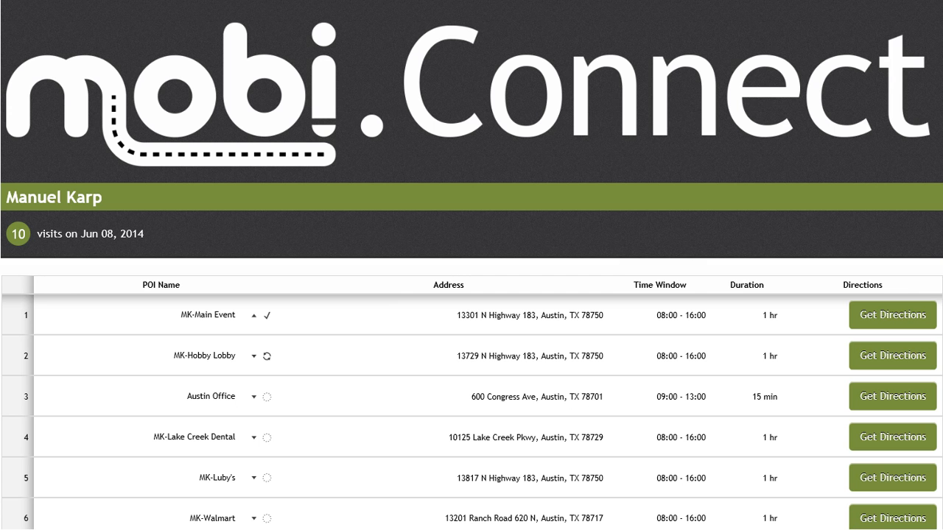